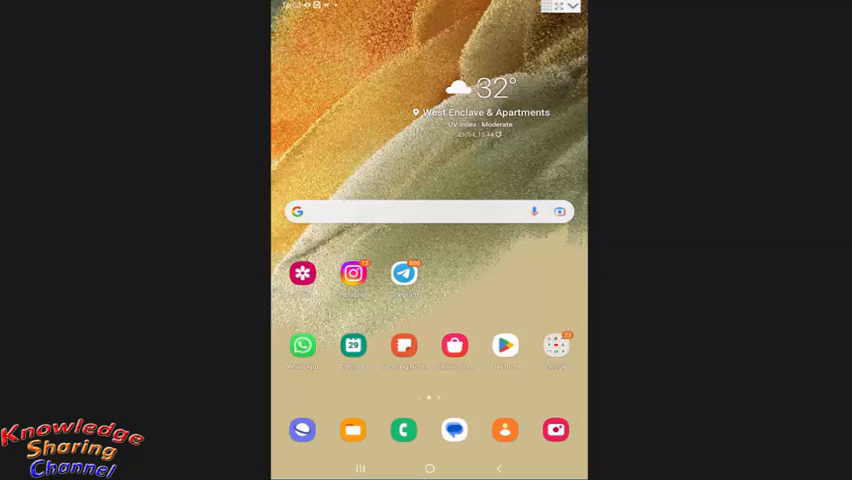
mouse_move(558, 352)
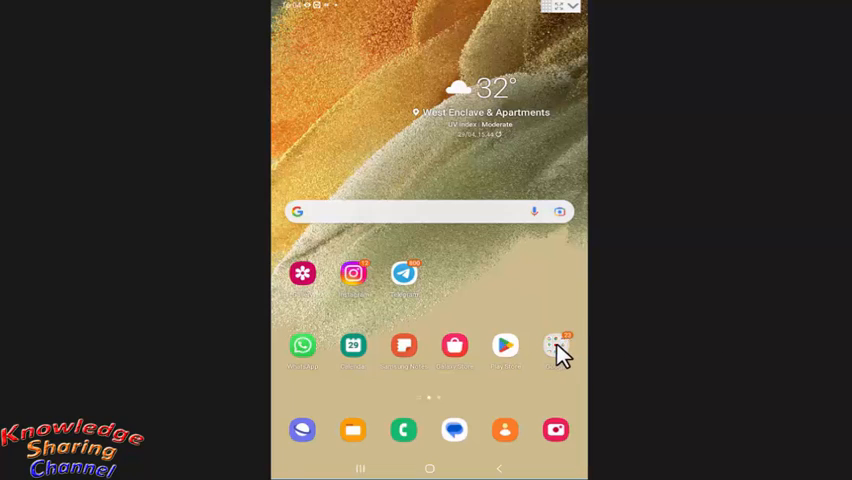
Launch Google Photos from the Google apps folder on the home screen
click(555, 345)
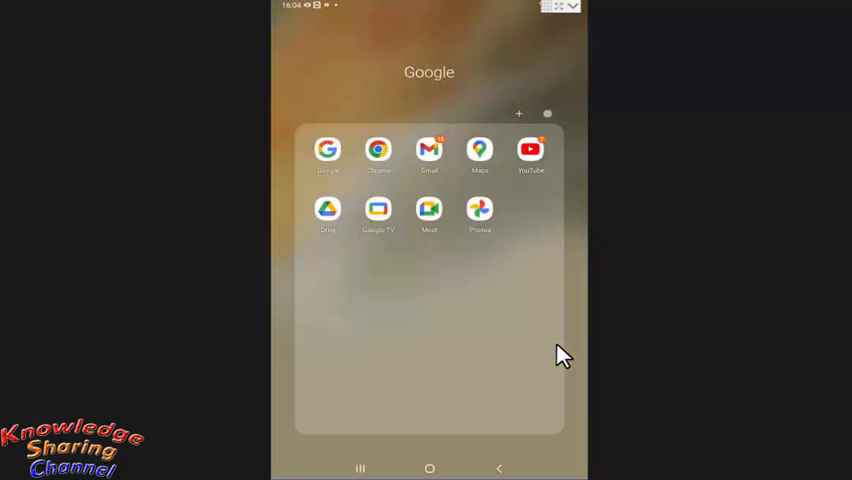
click(479, 208)
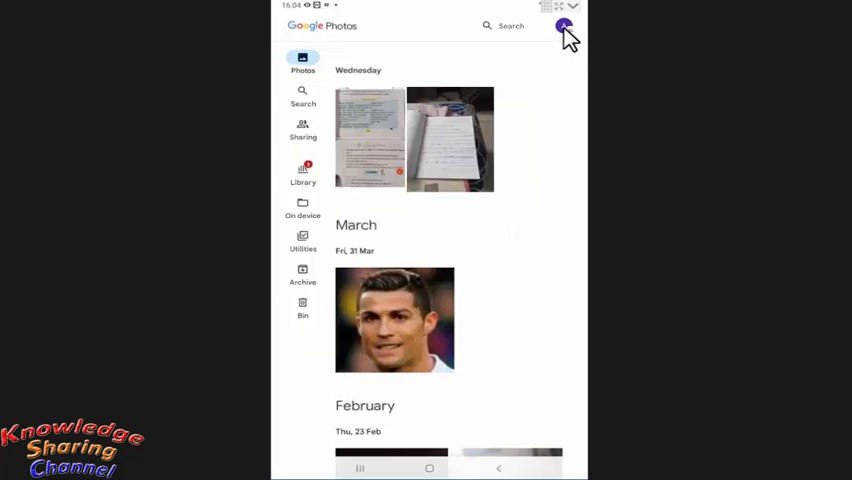
Open Photos settings from the profile avatar's account menu
click(564, 26)
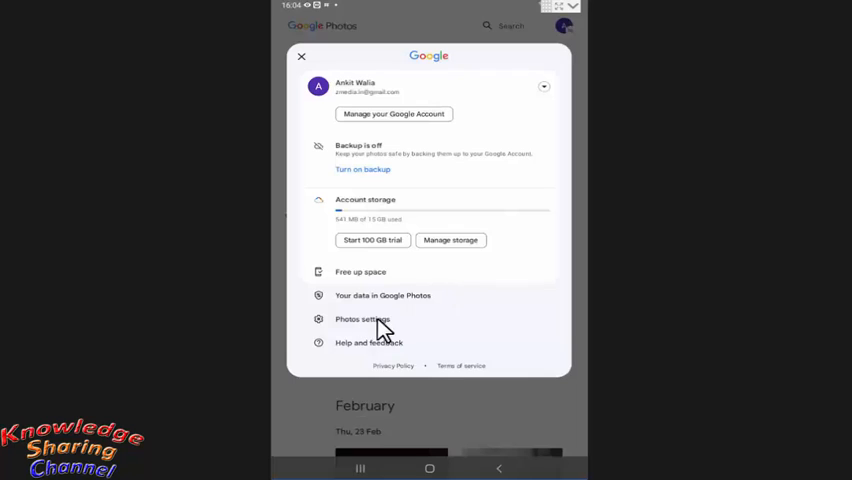
click(362, 319)
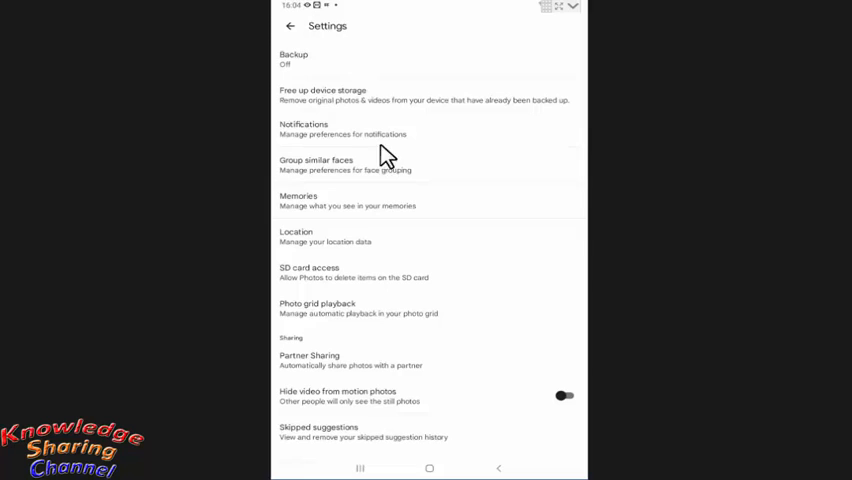
mouse_move(318, 68)
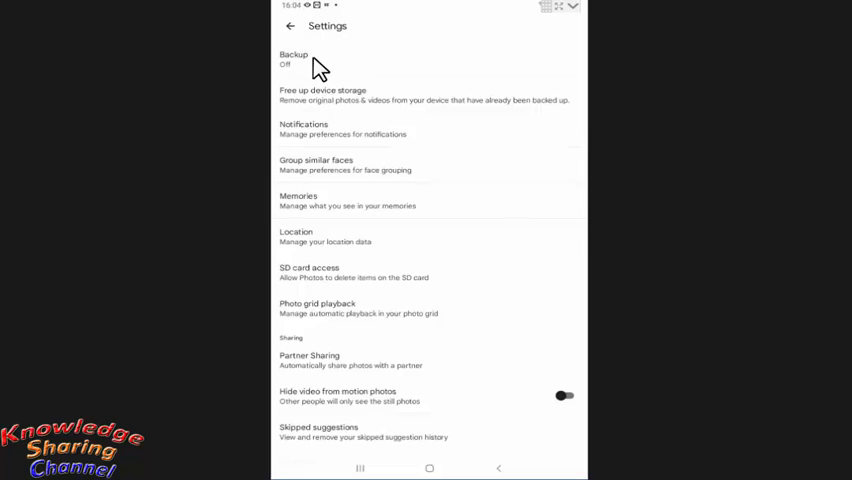
Switch on the Backup toggle on the Backup settings page
click(294, 58)
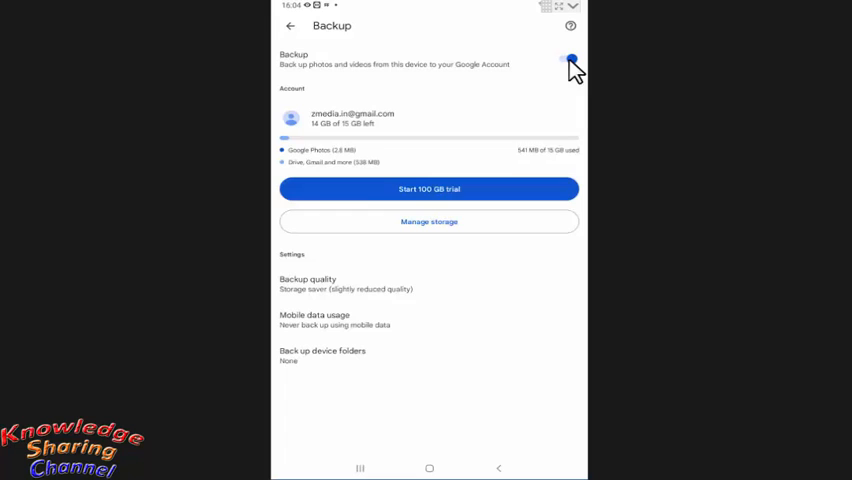
click(570, 58)
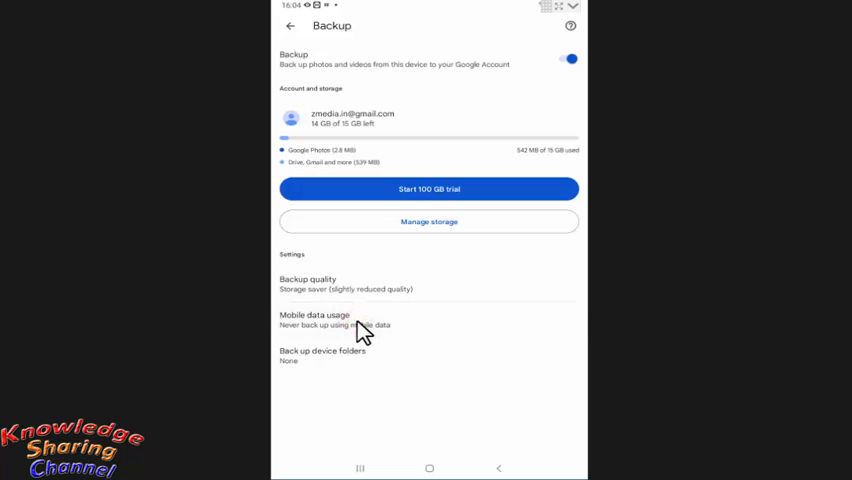
Set the daily mobile data backup limit to Unlimited and flip the video-over-data toggle
click(315, 318)
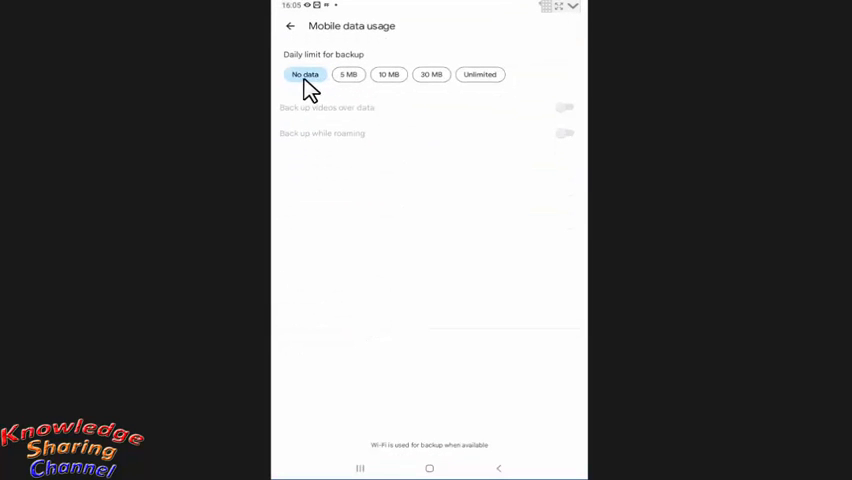
mouse_move(431, 74)
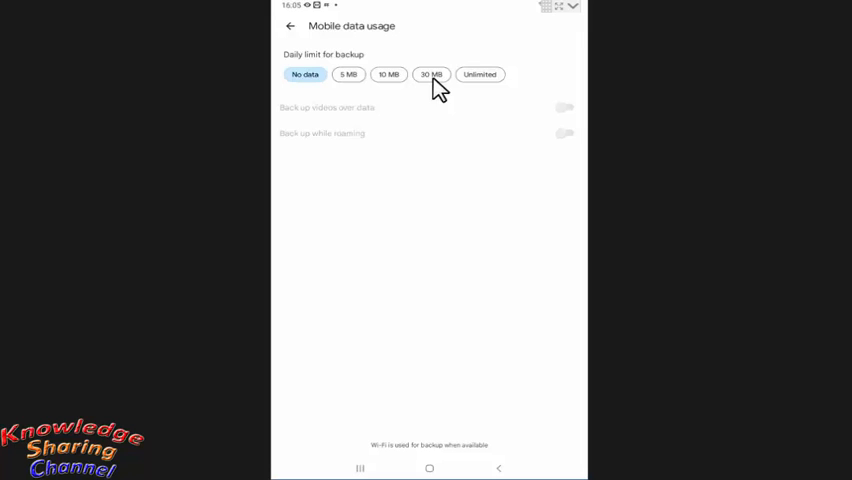
mouse_move(490, 95)
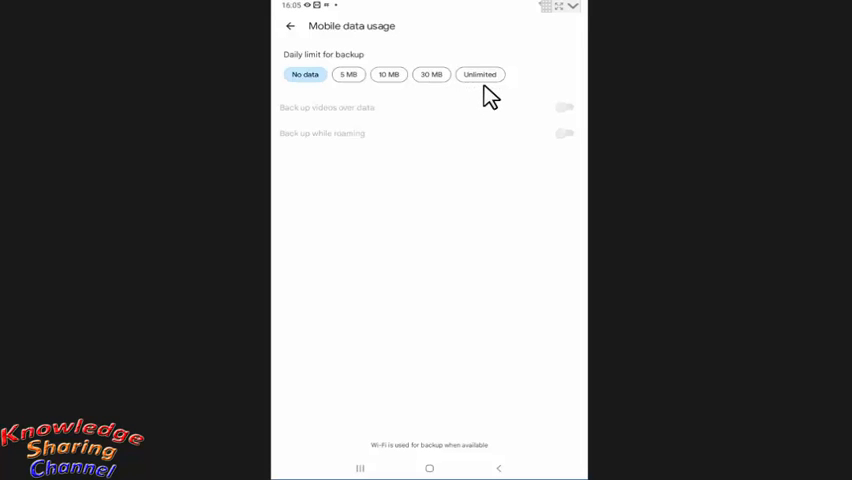
mouse_move(491, 90)
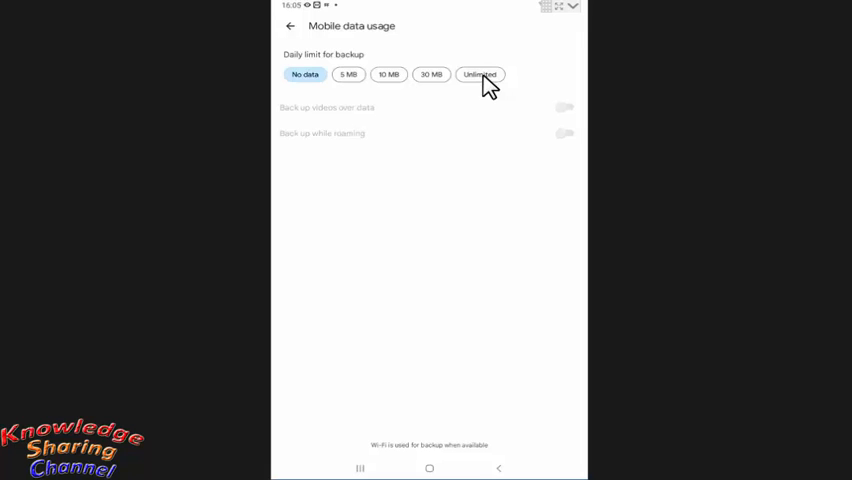
click(480, 74)
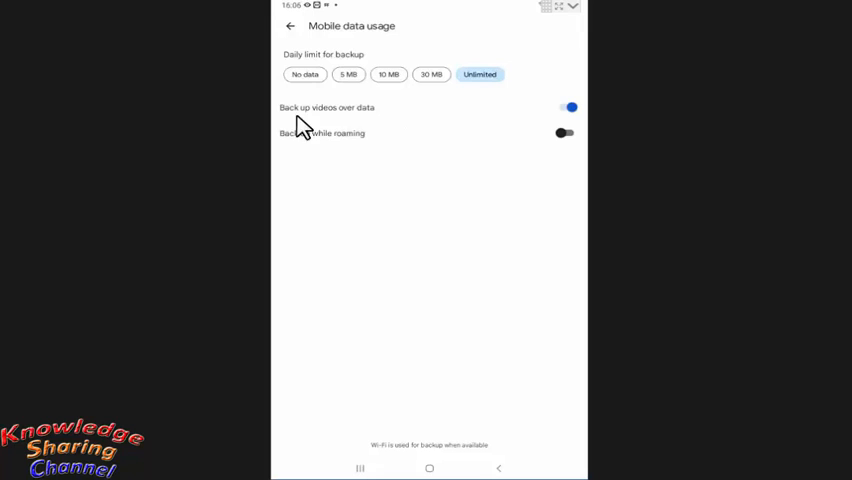
mouse_move(333, 123)
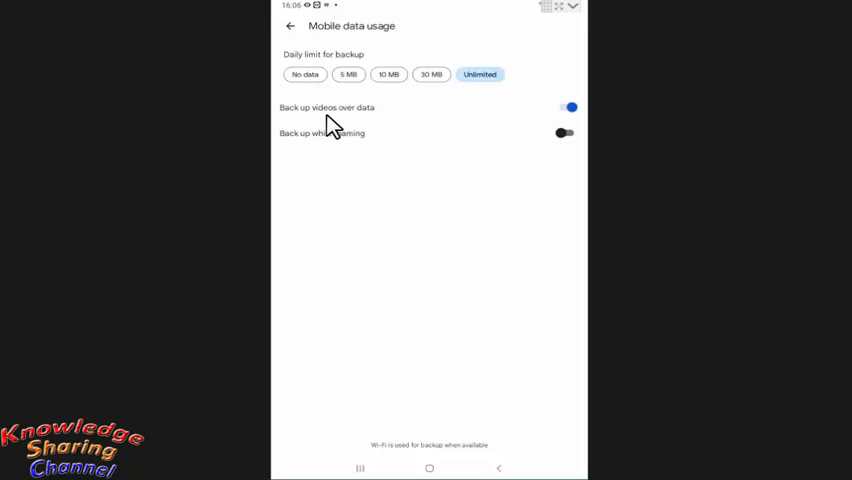
mouse_move(348, 122)
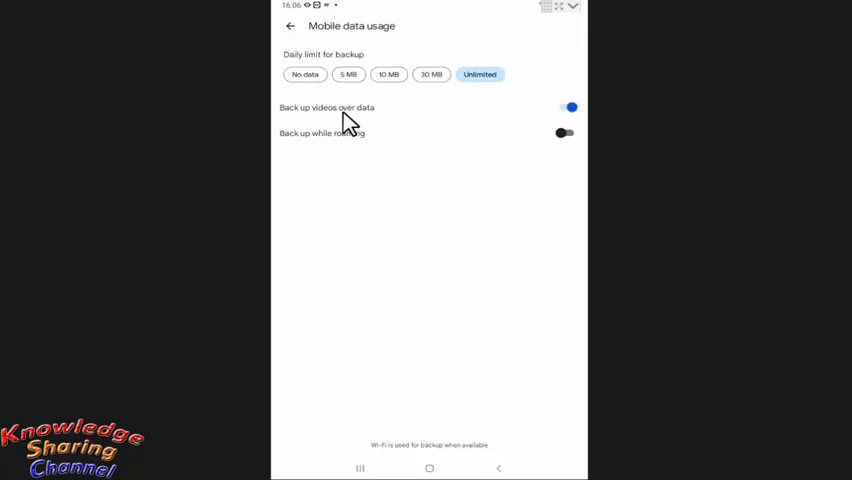
mouse_move(515, 118)
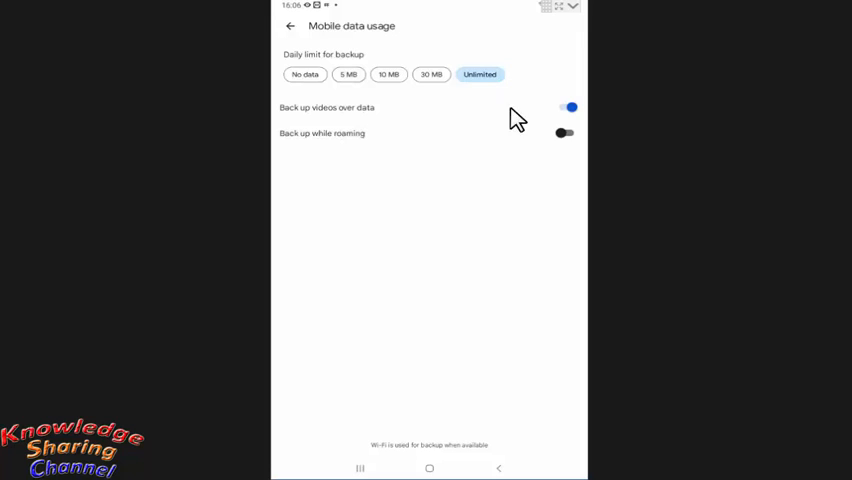
click(565, 107)
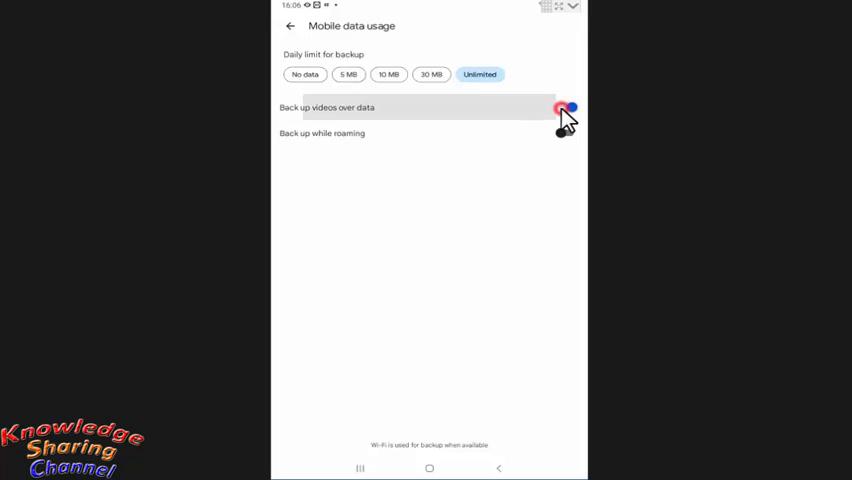
Turn the 'Back up videos over data' toggle off, keeping the Unlimited daily limit
click(566, 107)
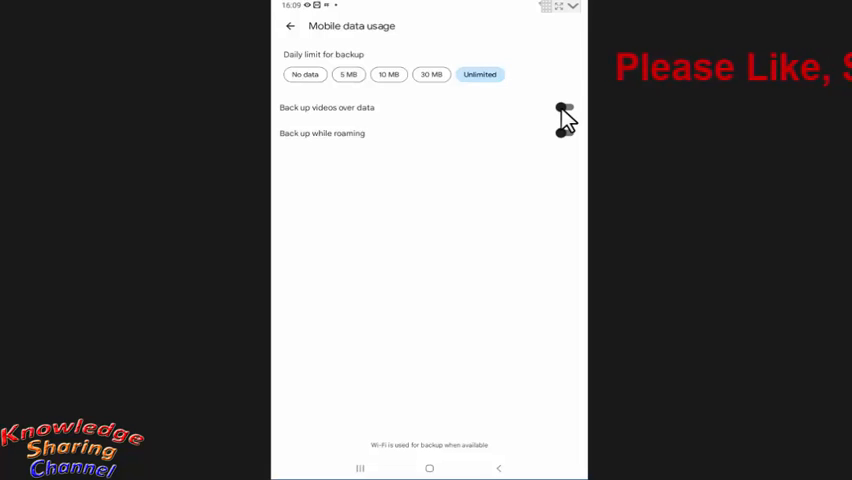